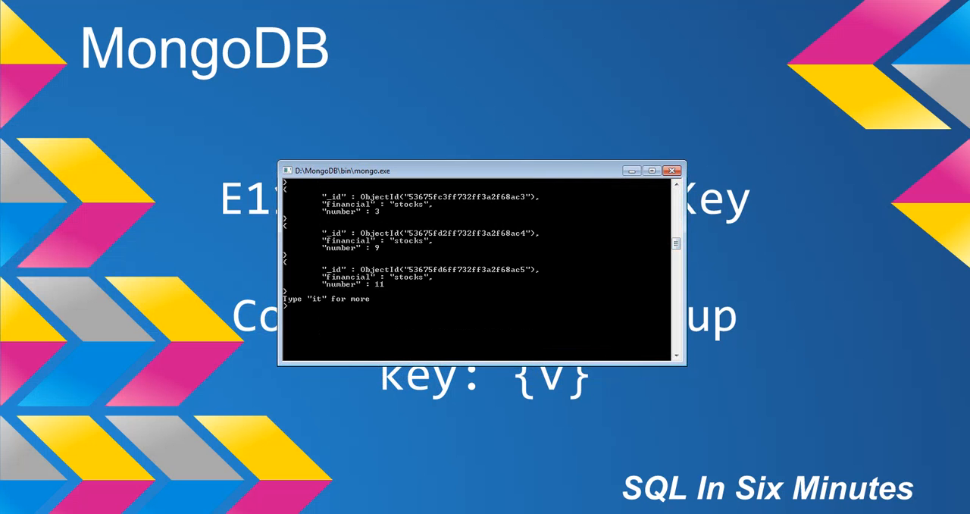
text(db.)
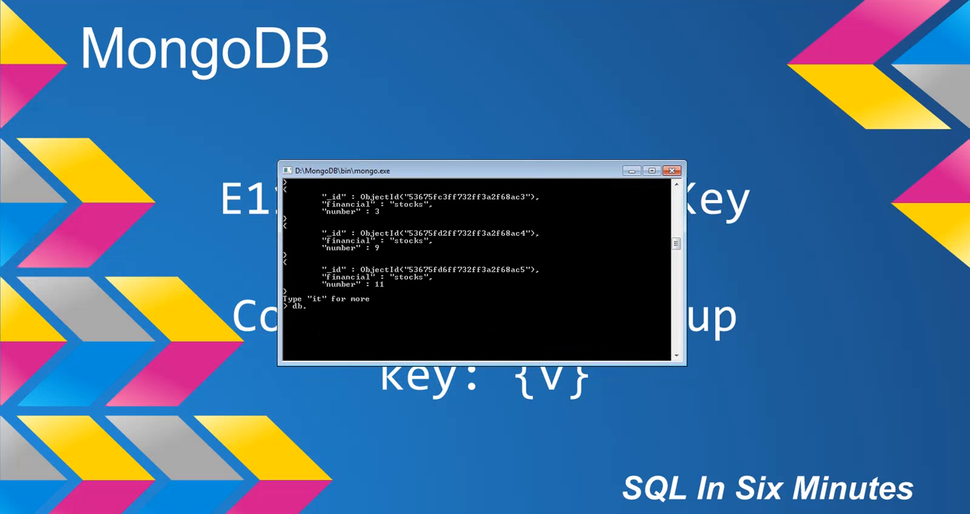
text(fast)
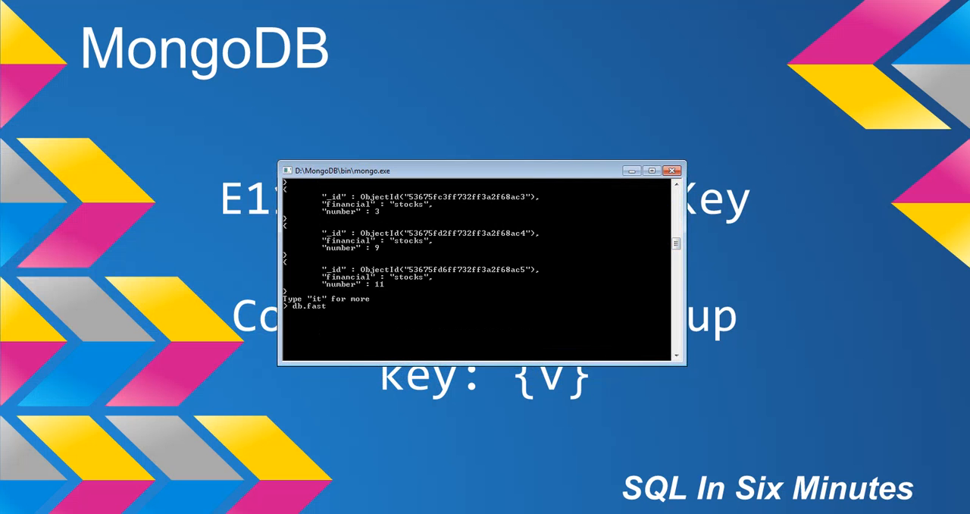
text(data.find()
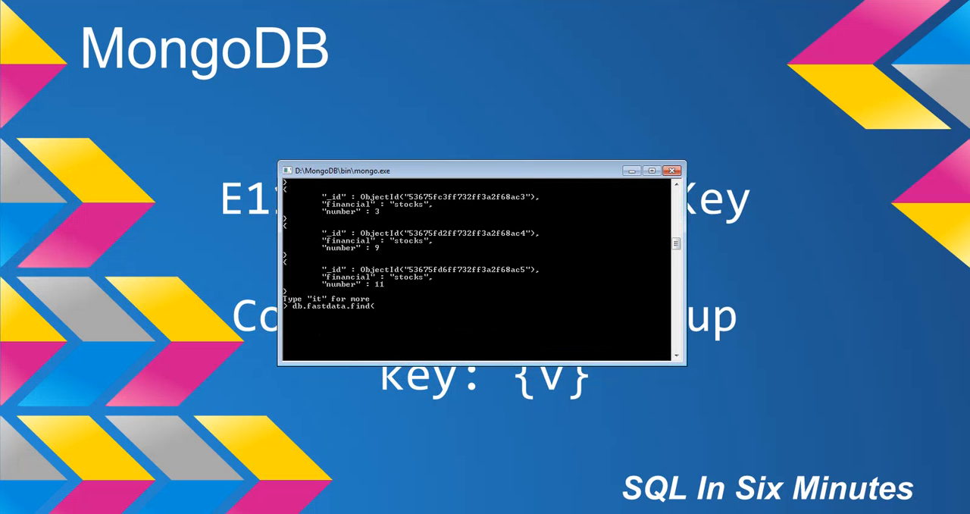
text(.(pr)
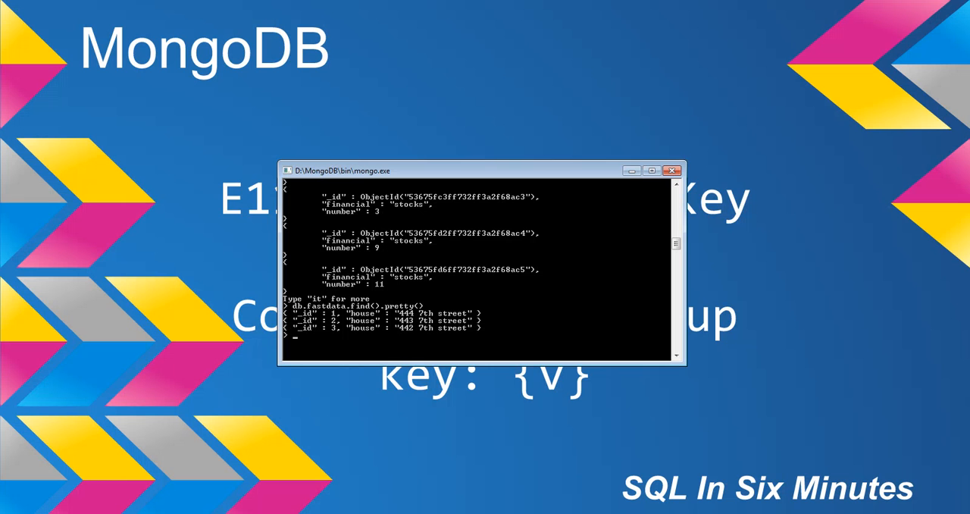
text(db.fastdata.insert)
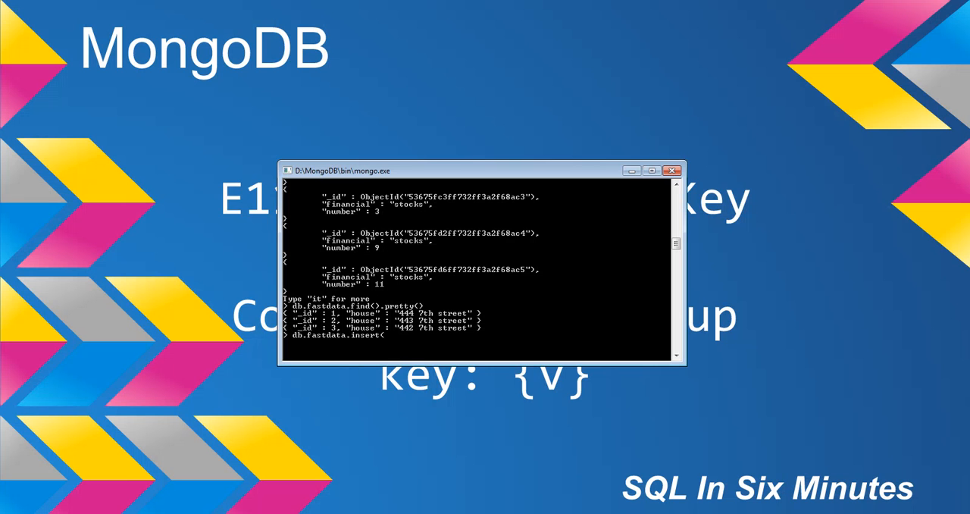
text(()
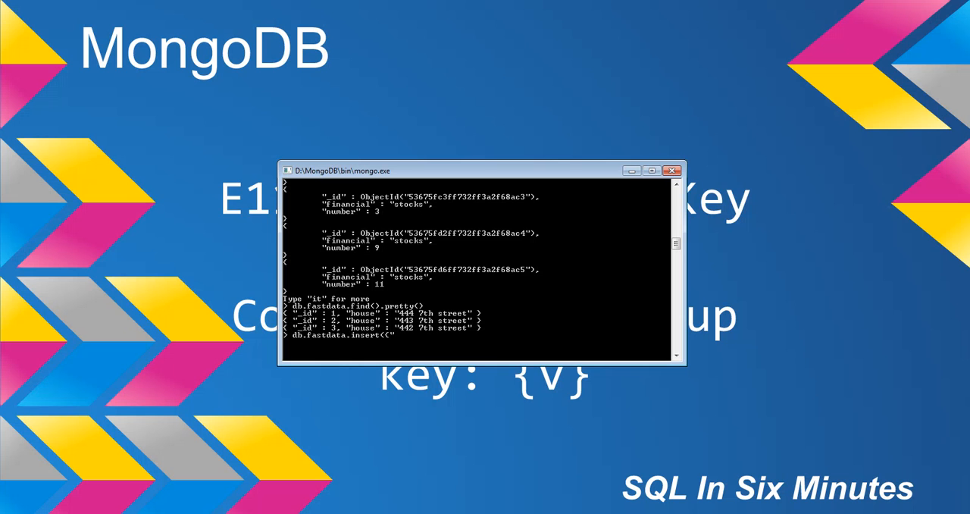
text(id)
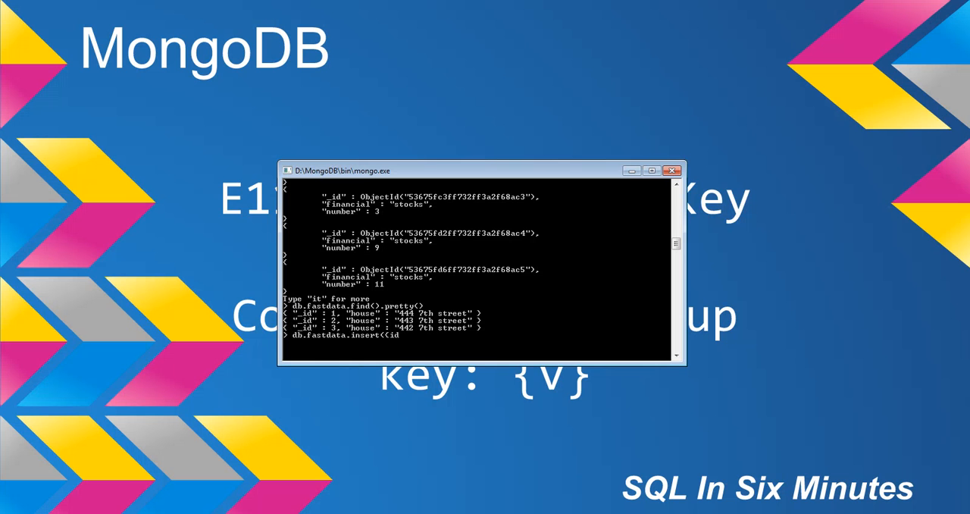
text(_id: 4,)
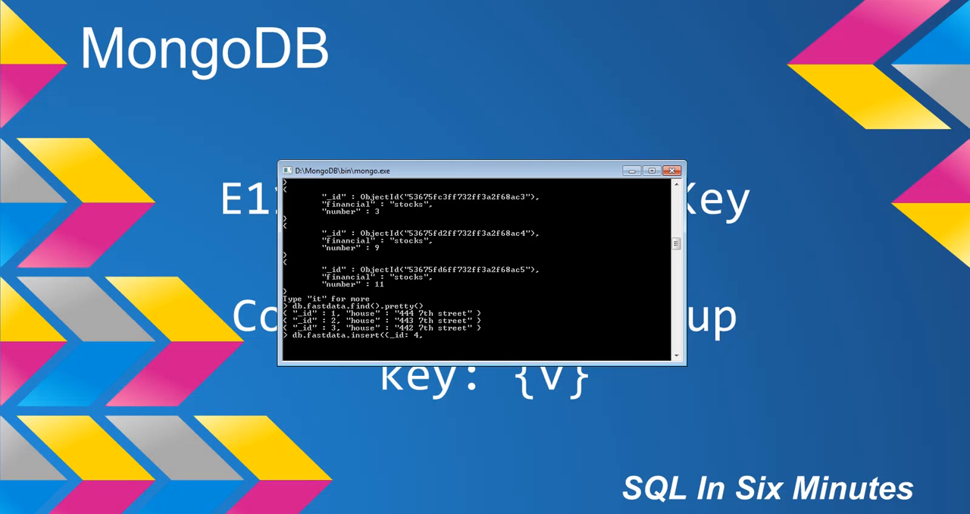
text(house: ")
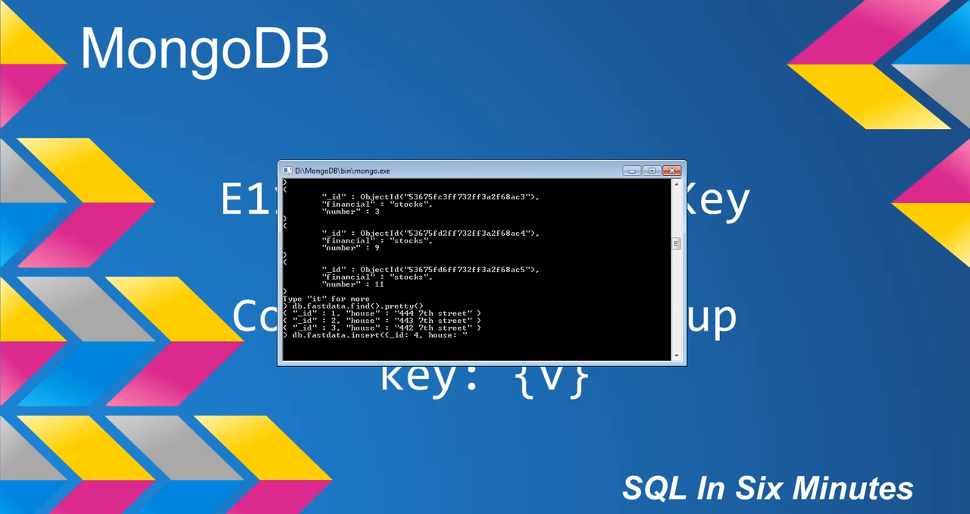
text(4441)
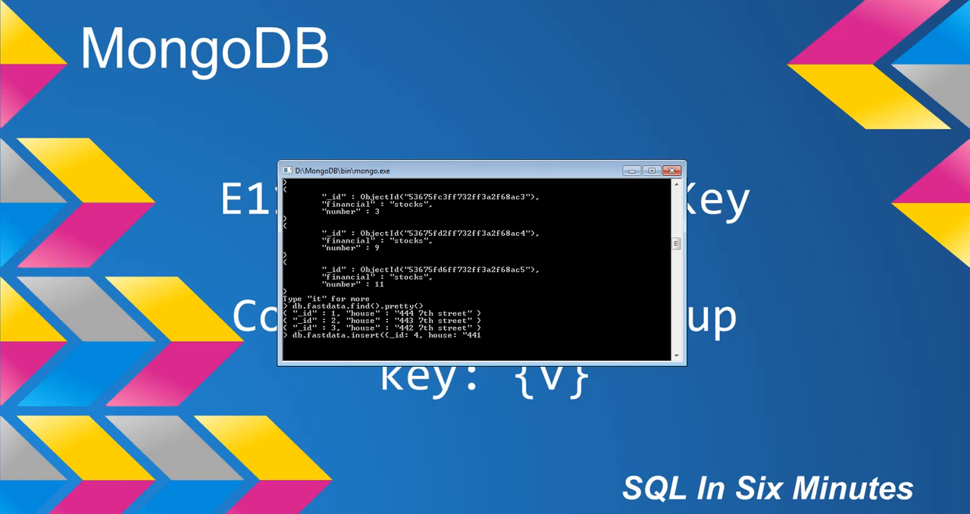
text(7th)
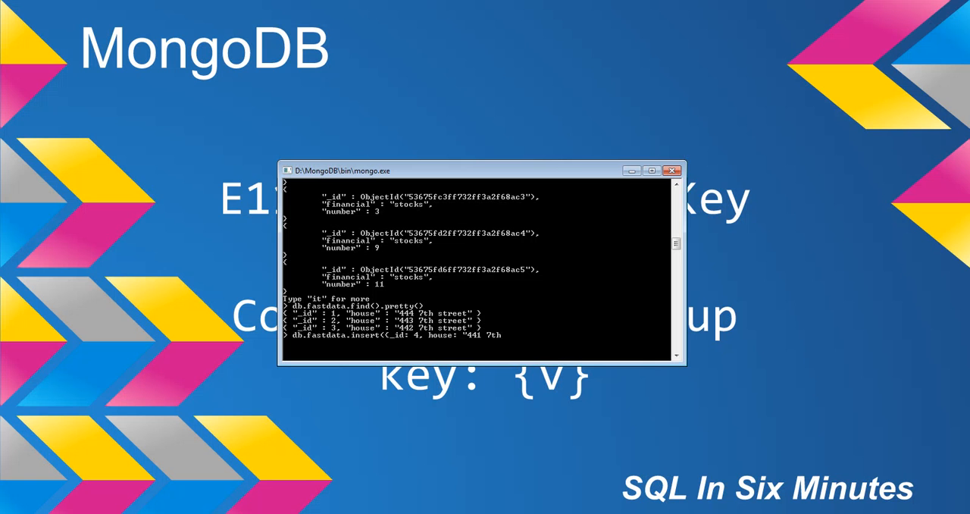
text(street")
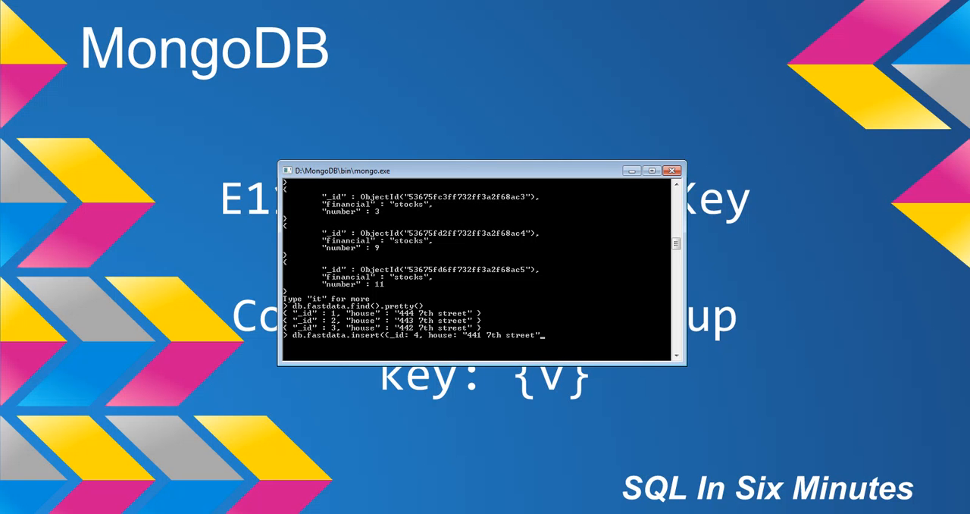
text())
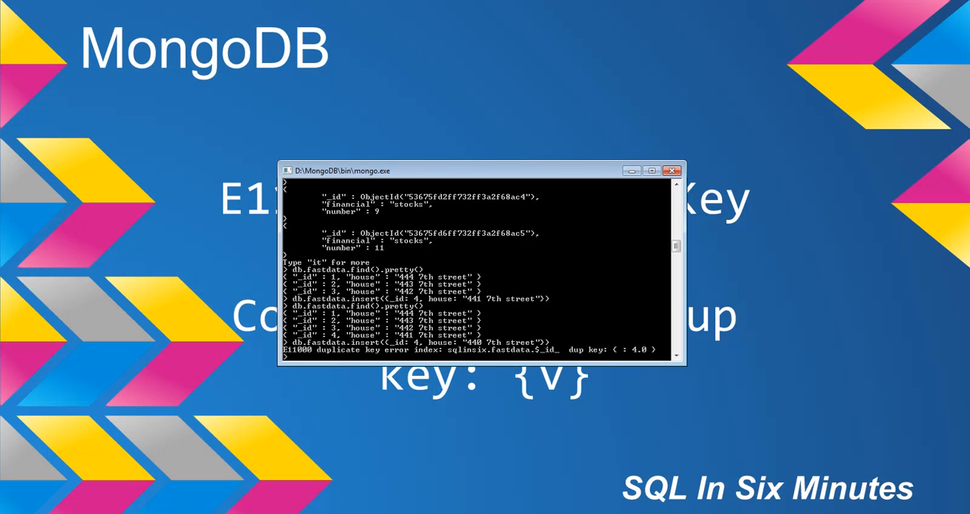
text(db.fastdata.insert({_id: 4, house: "440 7th street"}))
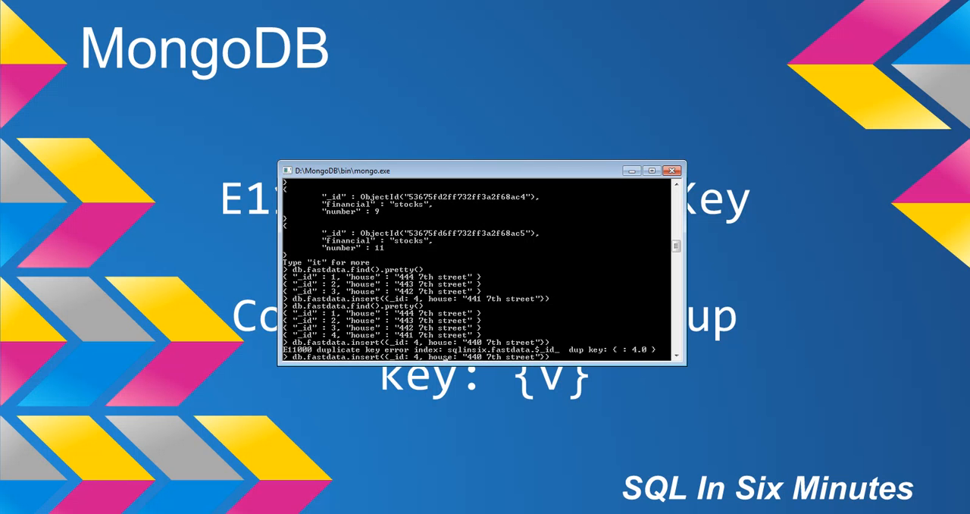